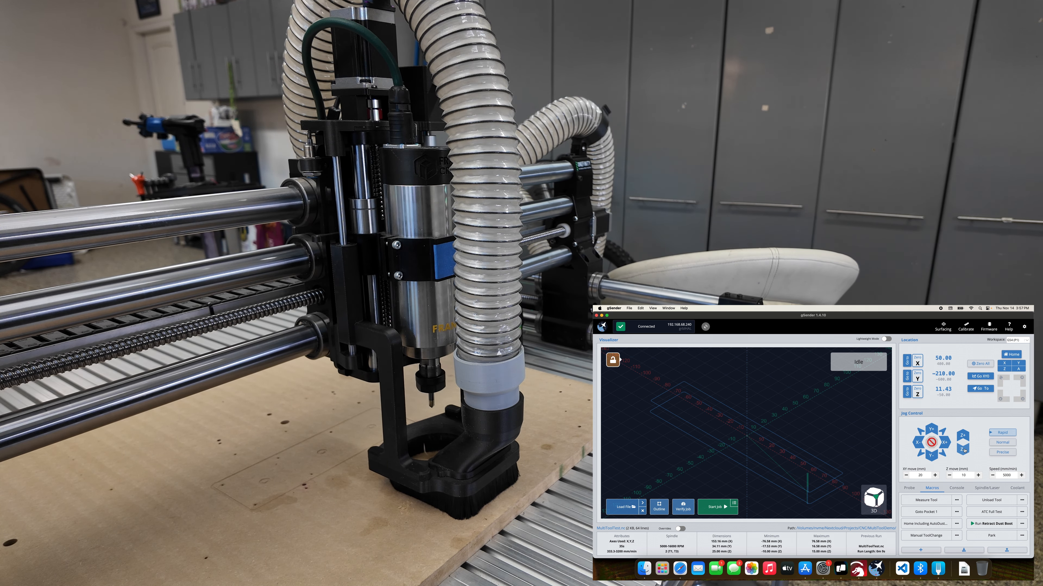
Step: Show the Console so the recent Z jog commands sent to the router are listed
left_click(956, 488)
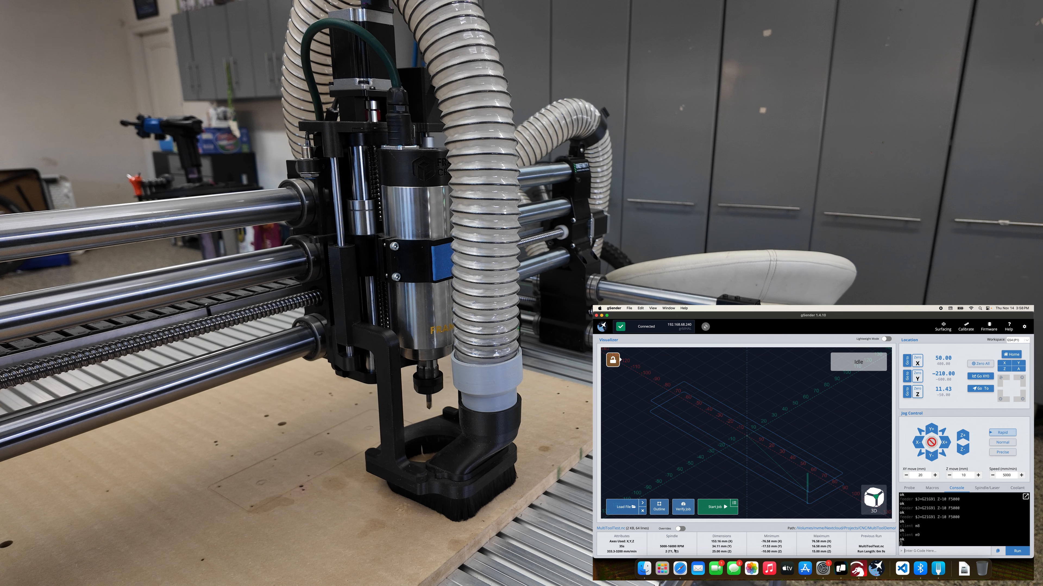
left_click(623, 507)
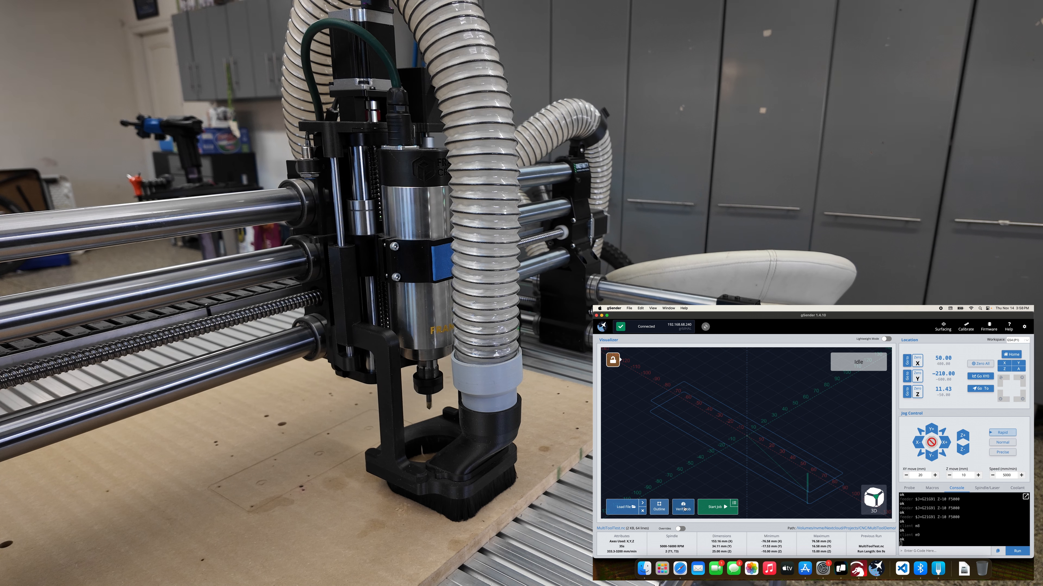
Step: Query the controller's spindle/laser configuration, then start the loaded multi-tool job
left_click(718, 506)
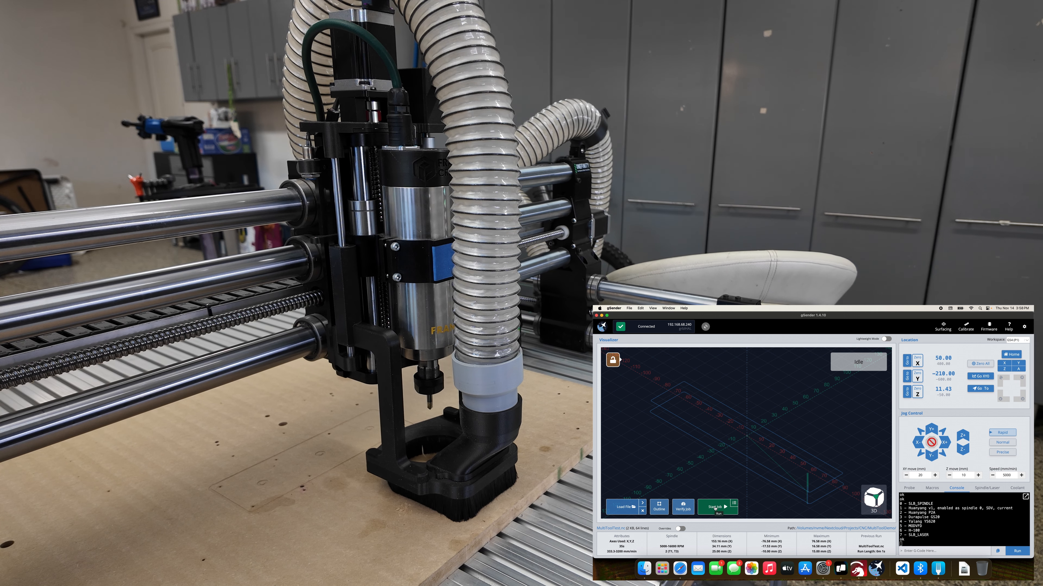
left_click(719, 508)
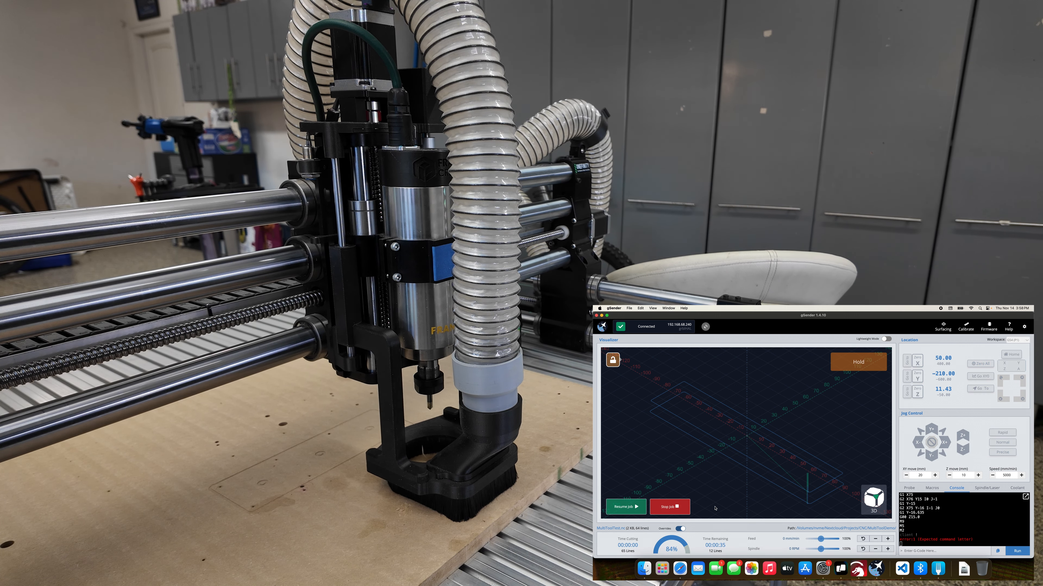
Step: Resume the job from Hold and again after the ATC moves to pocket 3
left_click(624, 506)
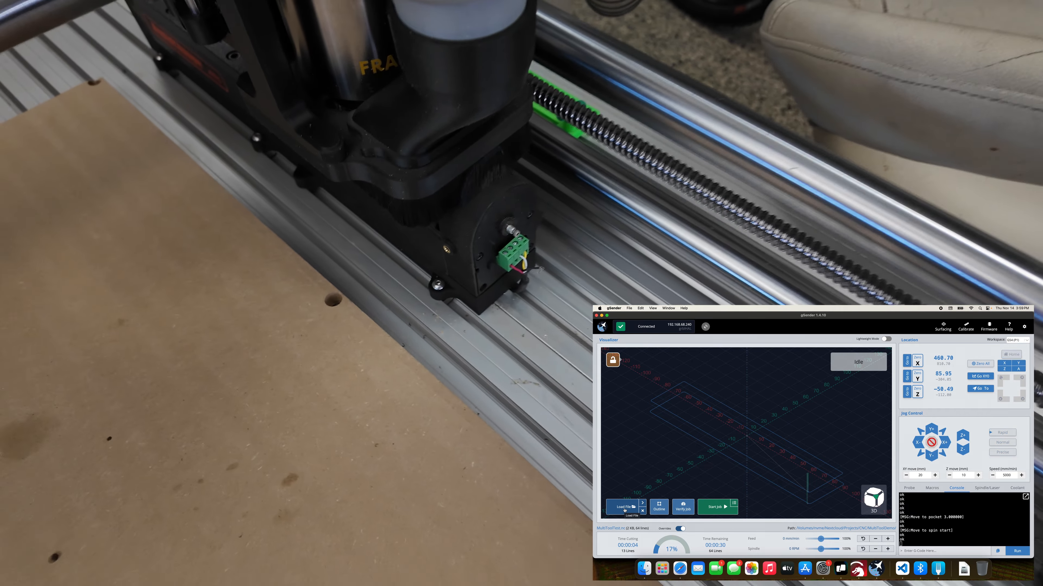
left_click(717, 507)
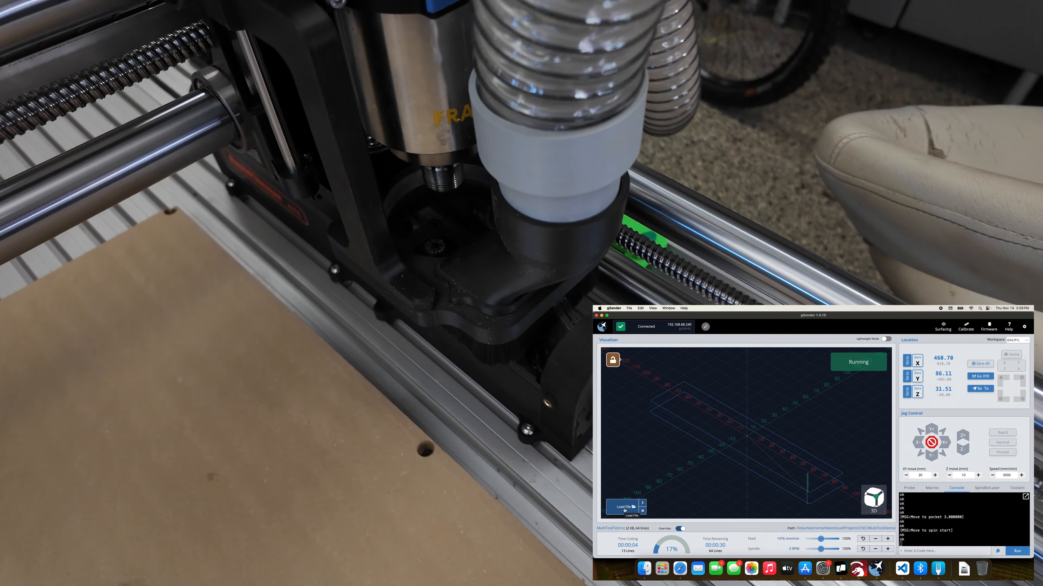